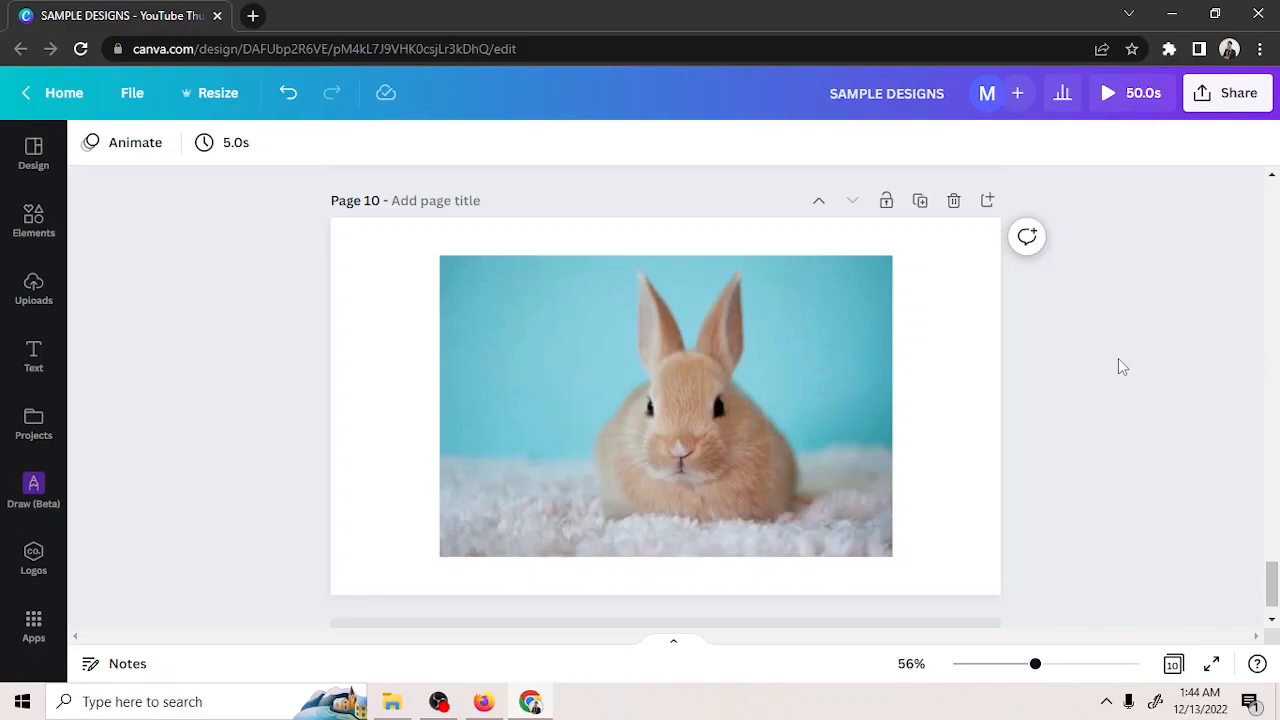
Step: Select the bunny photo on page 10 of the SAMPLE DESIGNS project
left_click(665, 405)
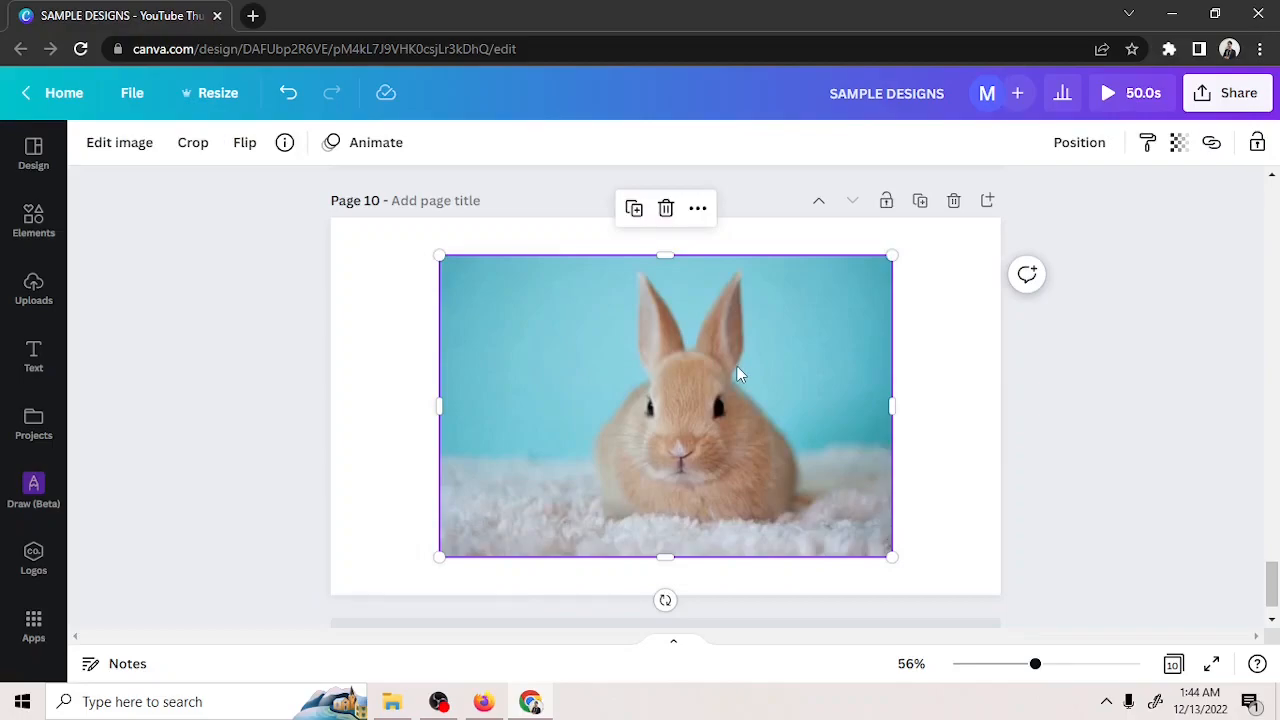
Step: Open the Edit image effects panel for the selected bunny photo
left_click(119, 142)
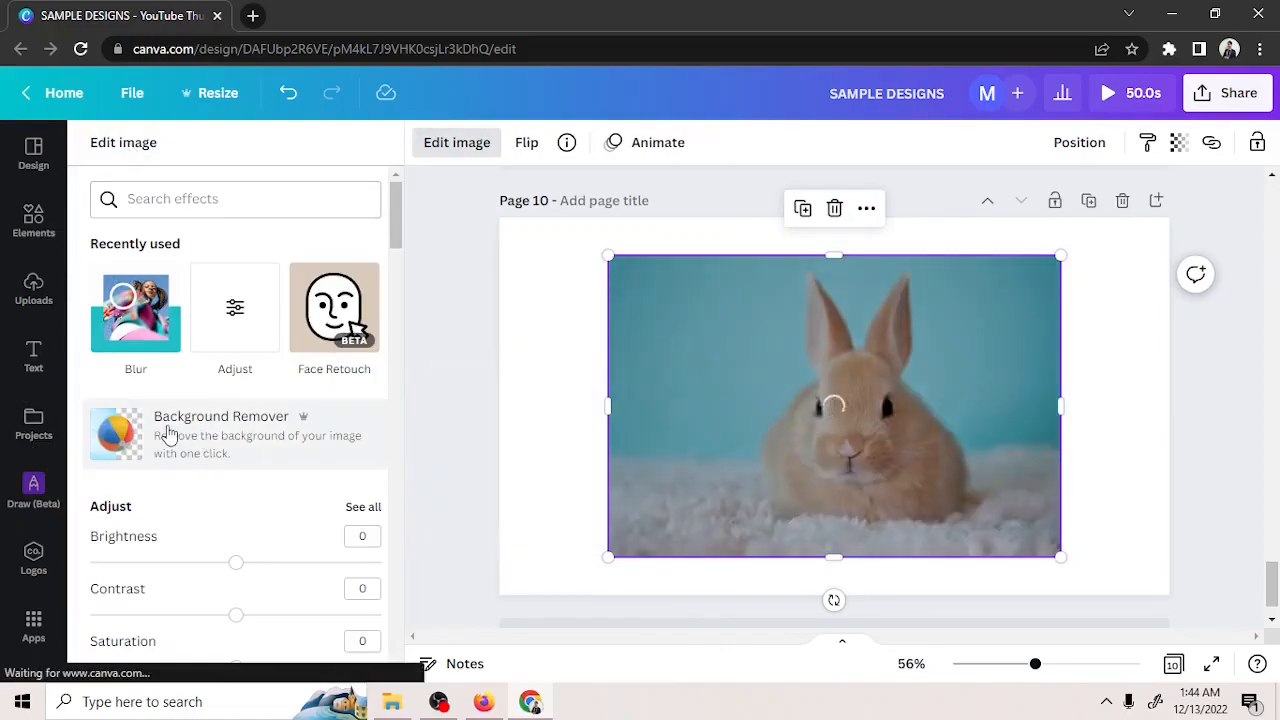
Step: Apply Background Remover to cut the bunny out of its background
left_click(221, 434)
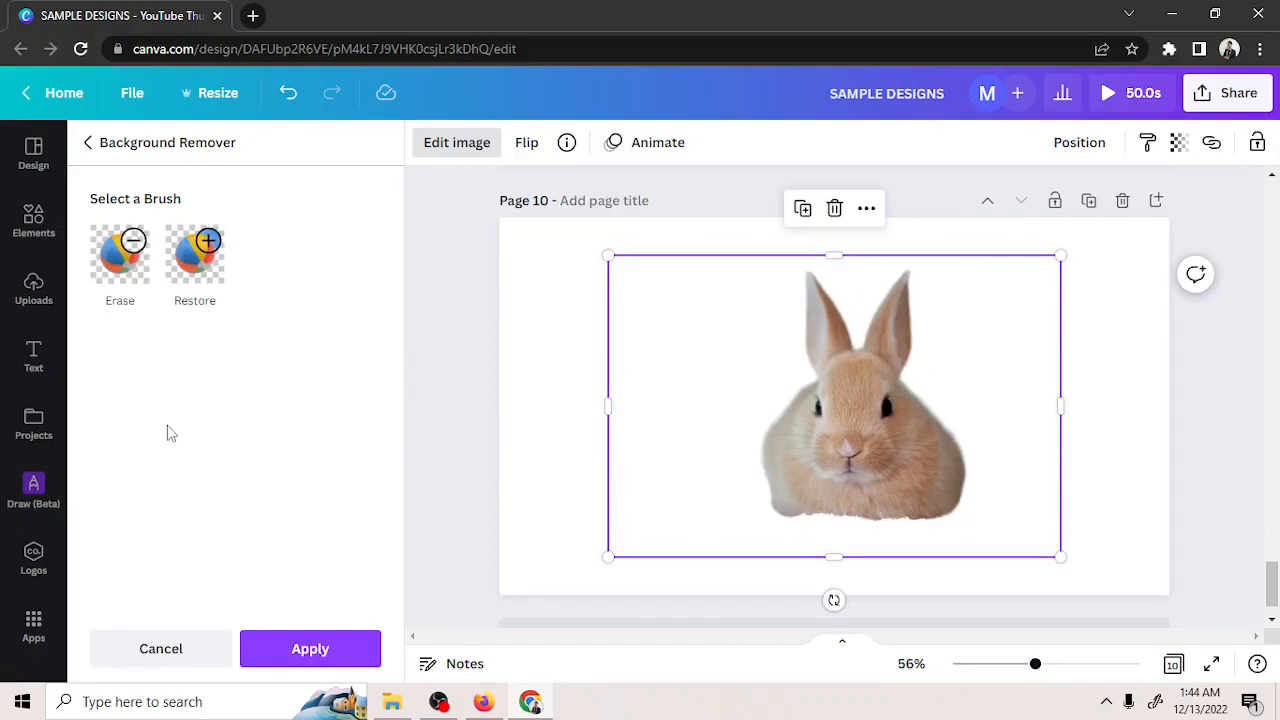
Step: Restore the white rug along the bottom and blue backdrop left of the bunny
left_click(195, 253)
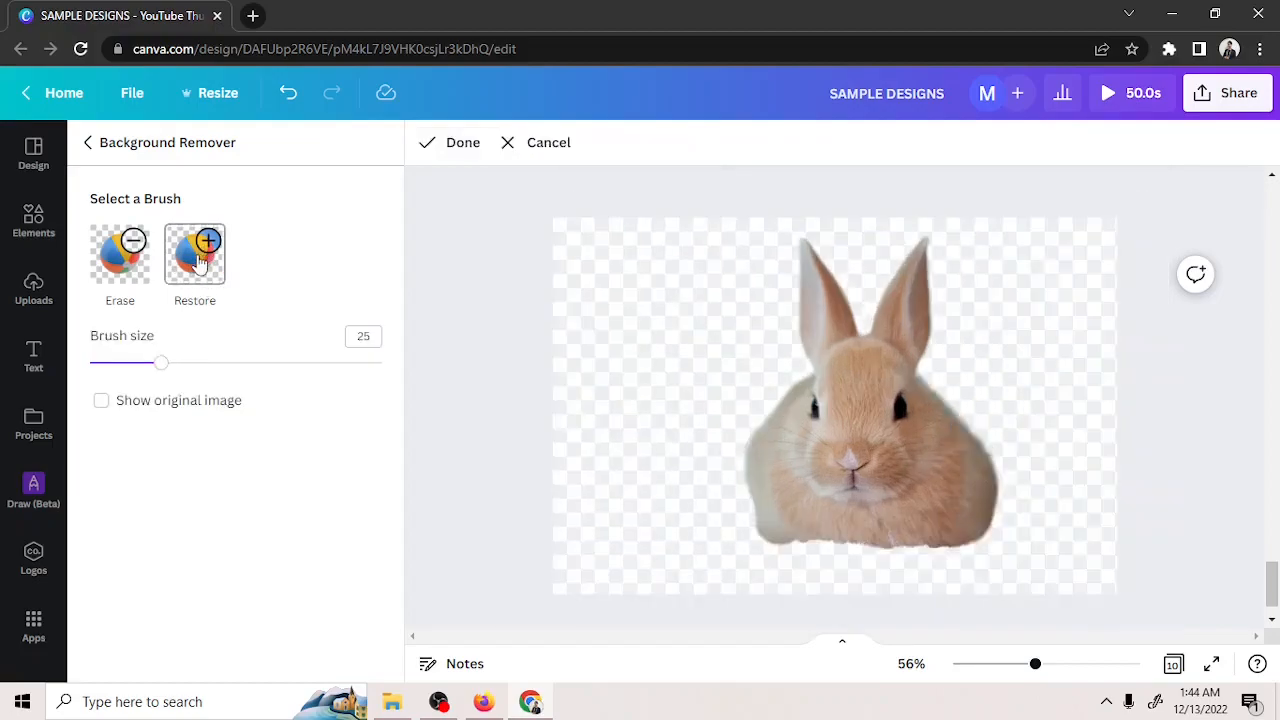
left_click(194, 253)
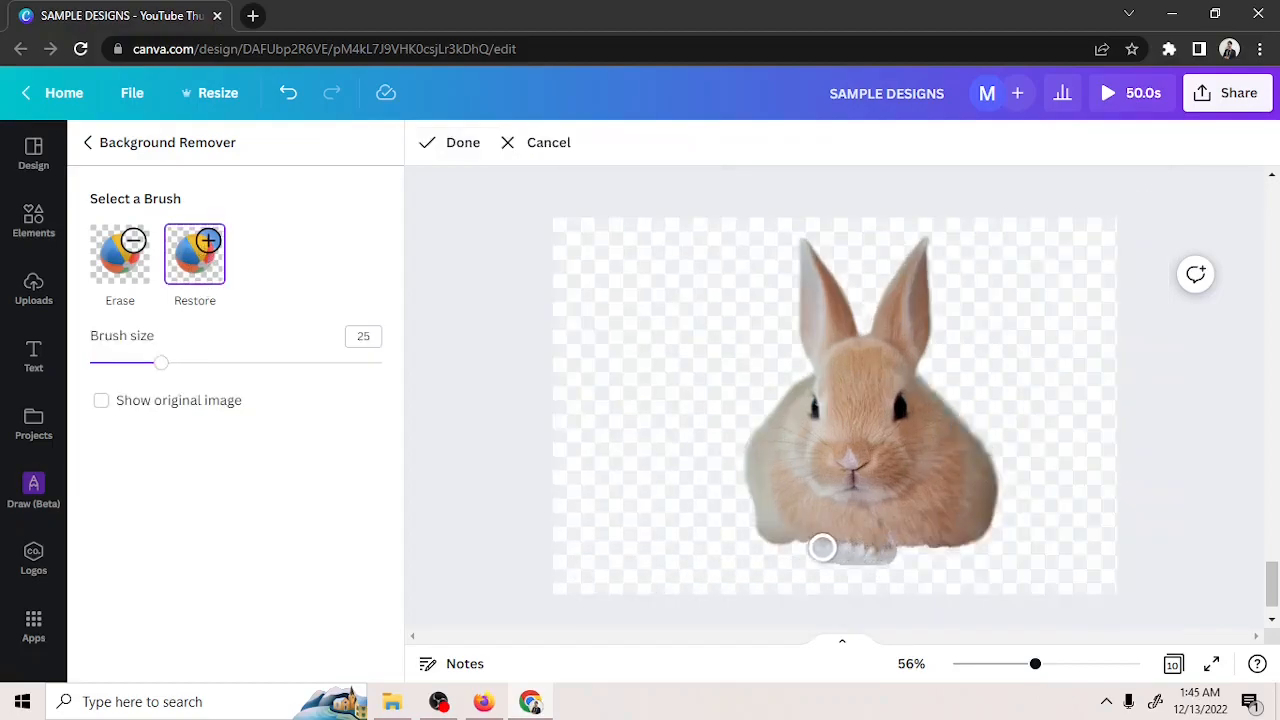
left_click_drag(822, 547, 698, 553)
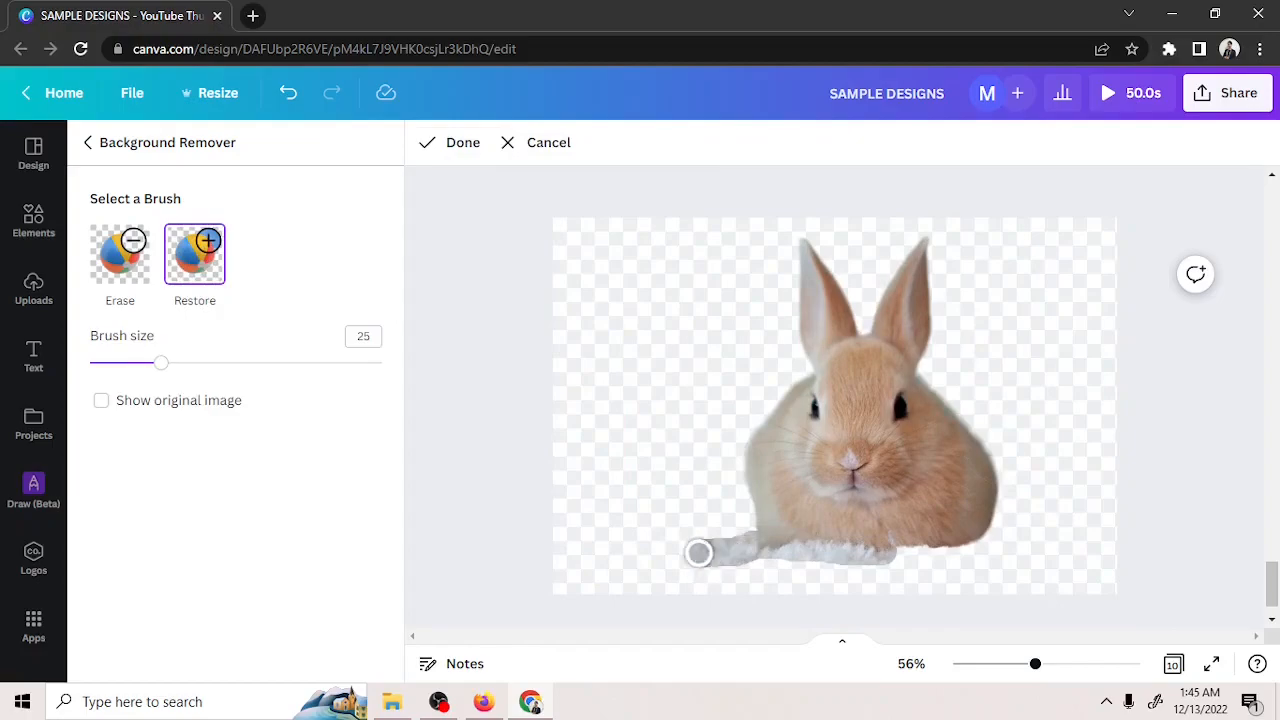
left_click_drag(700, 552, 540, 552)
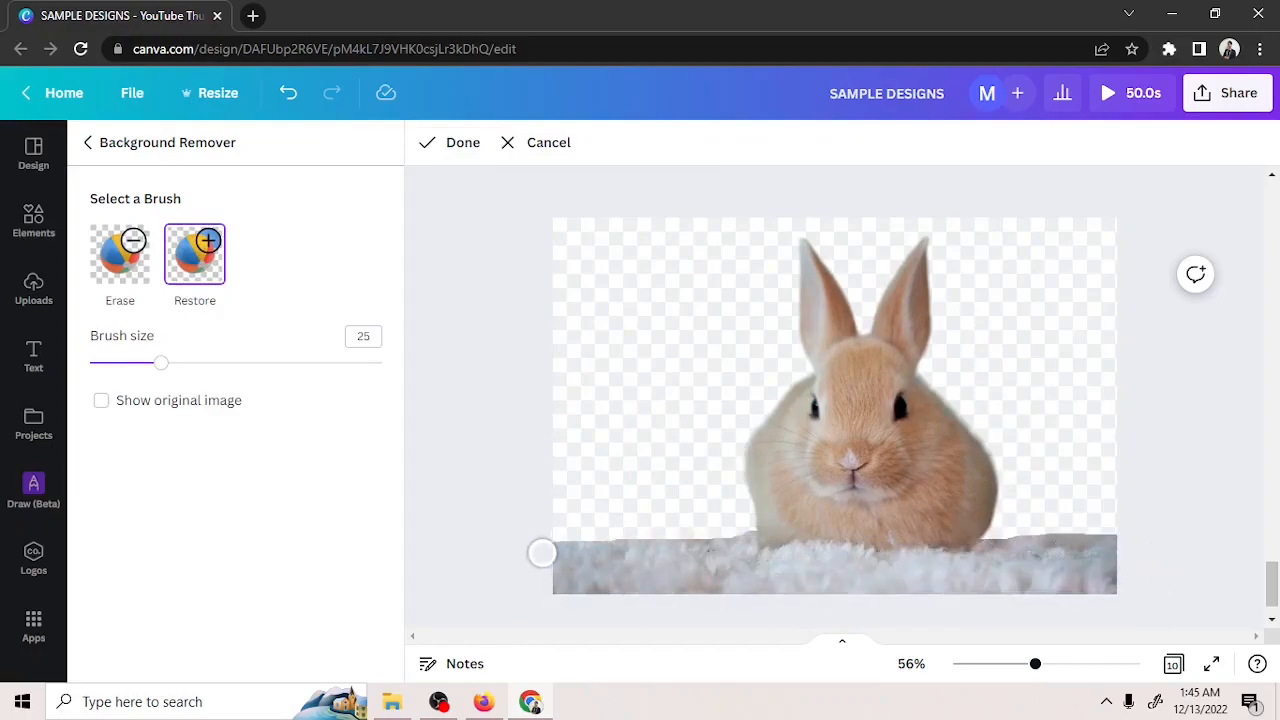
left_click_drag(542, 552, 765, 478)
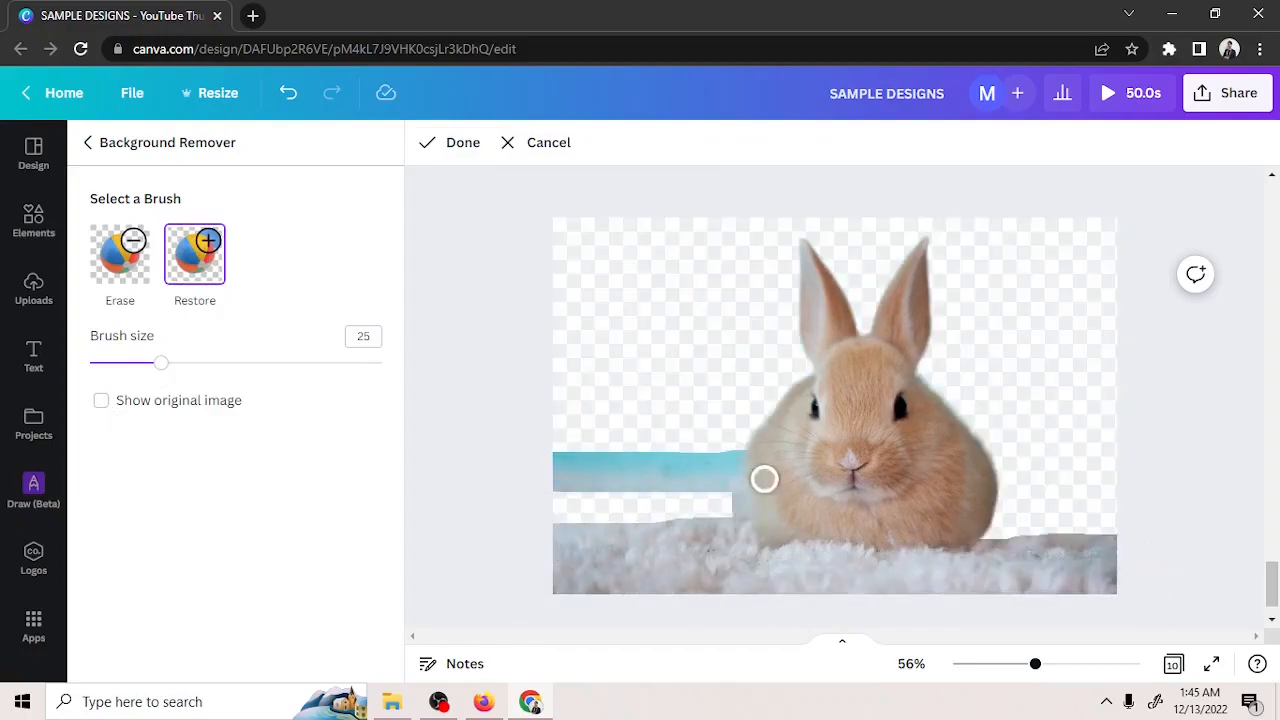